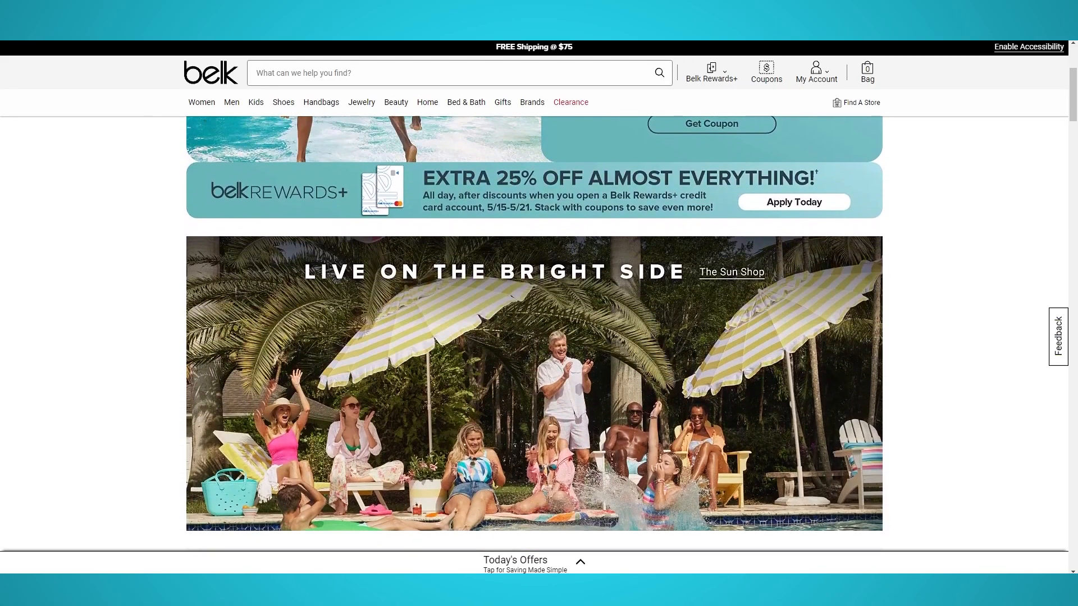
Create a new ParseHub project on the belk.com men's shoes URL and start it in select mode.
scroll(down, 3)
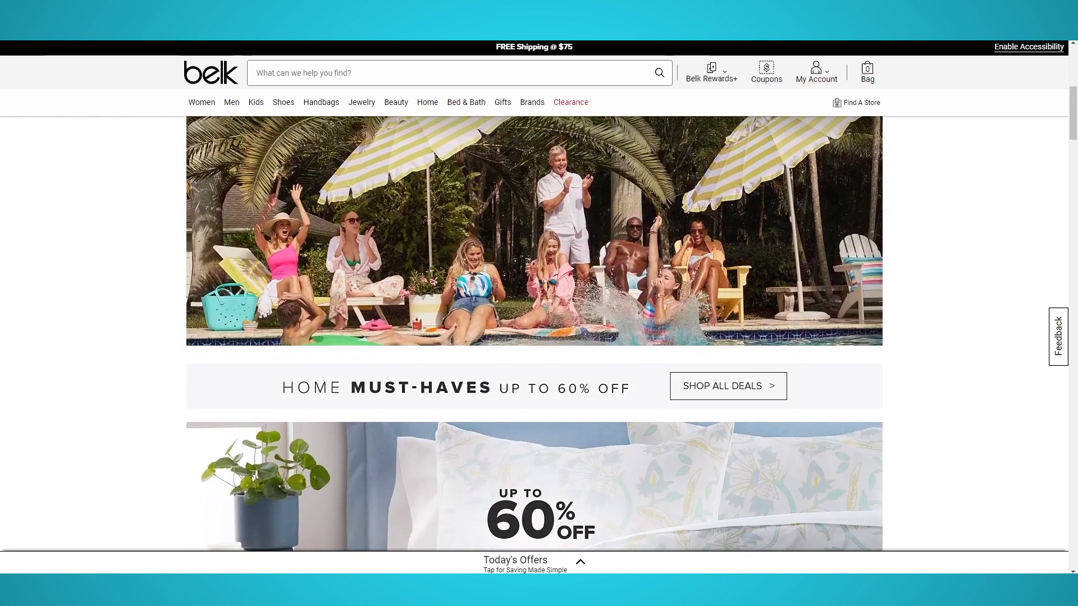
scroll(down, 3)
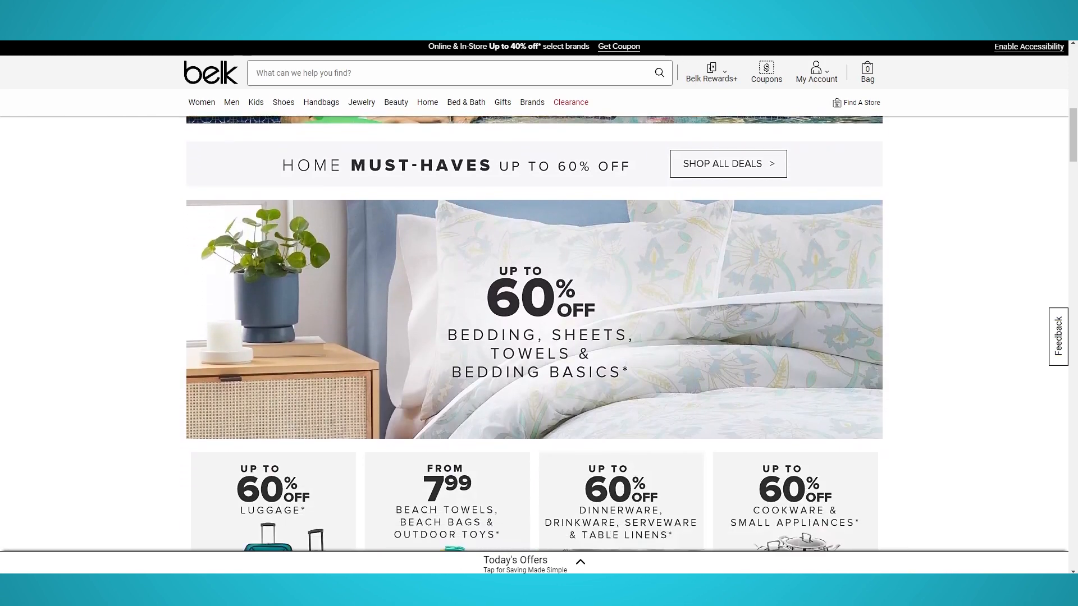
scroll(down, 3)
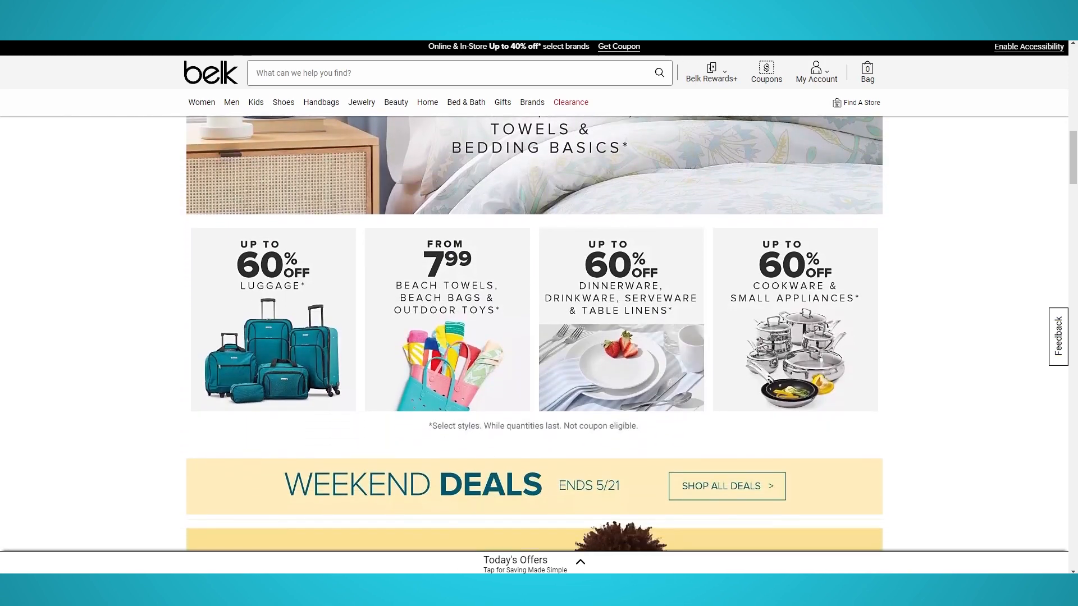
scroll(down, 3)
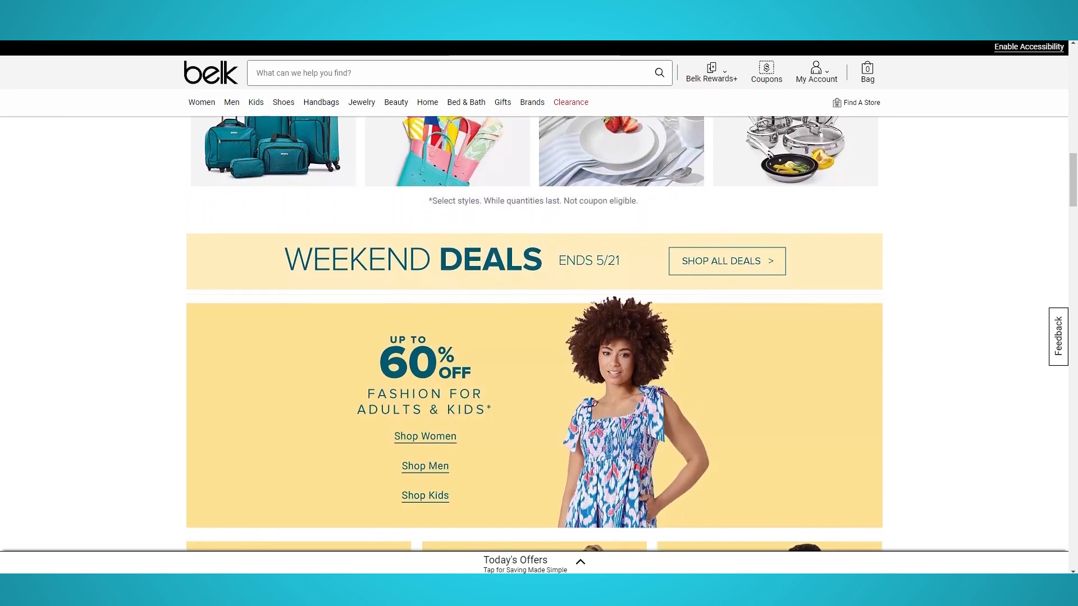
scroll(down, 3)
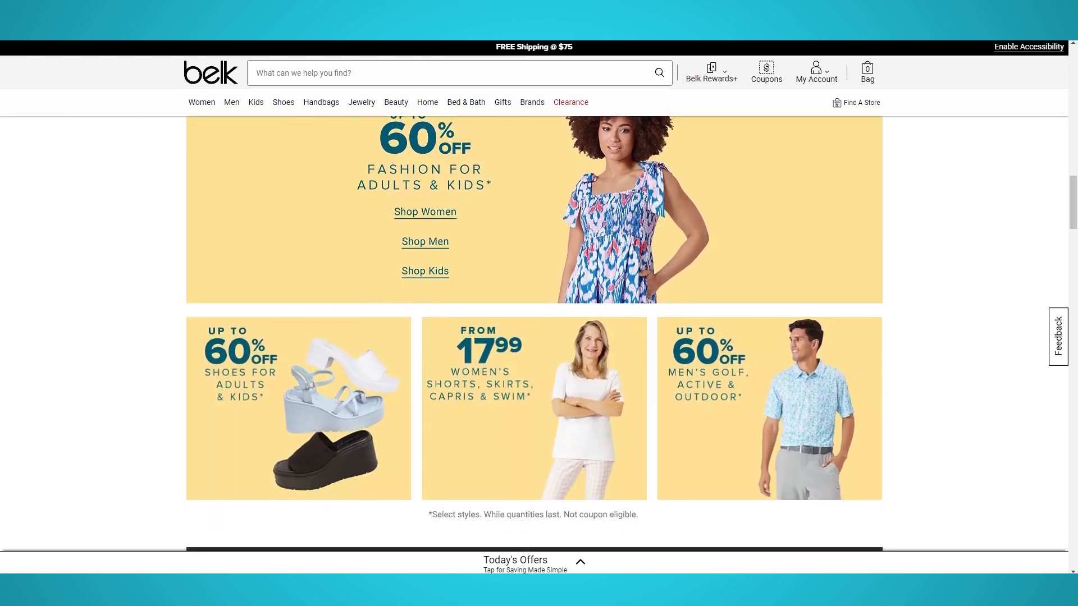
scroll(down, 3)
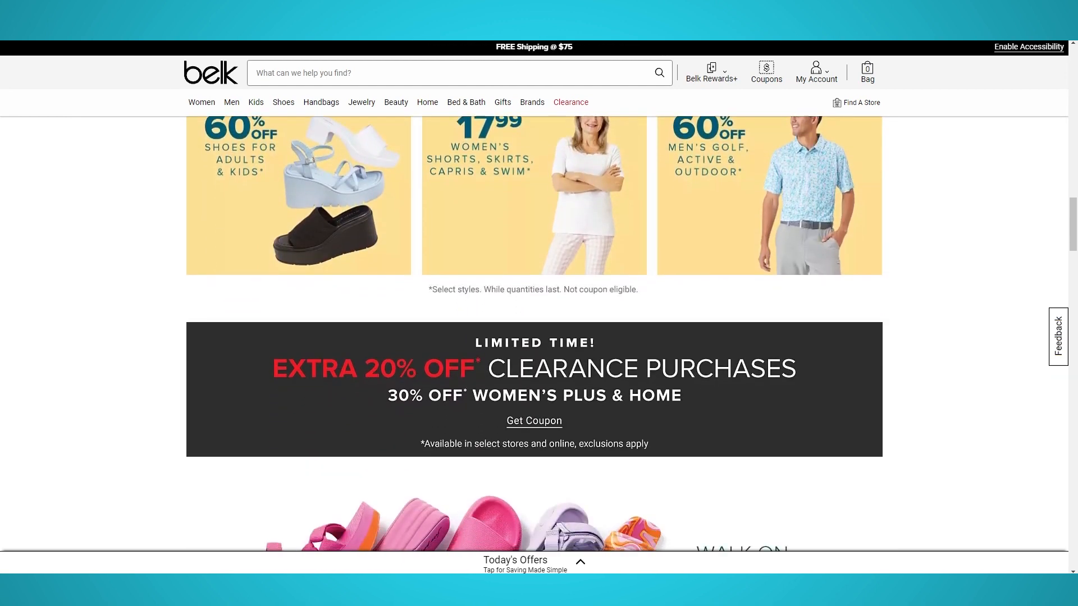
scroll(down, 3)
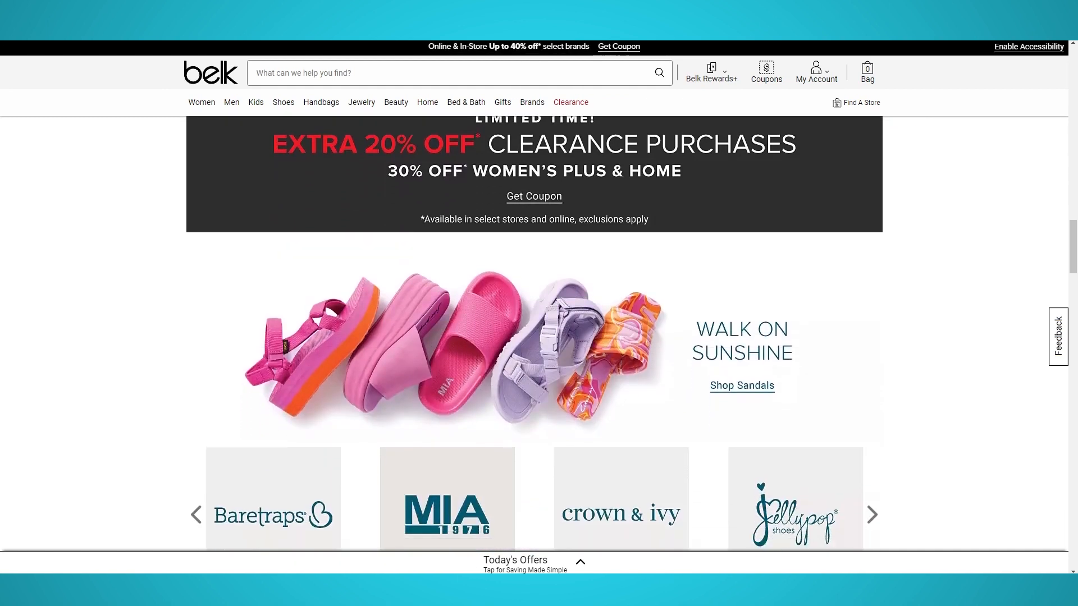
scroll(down, 3)
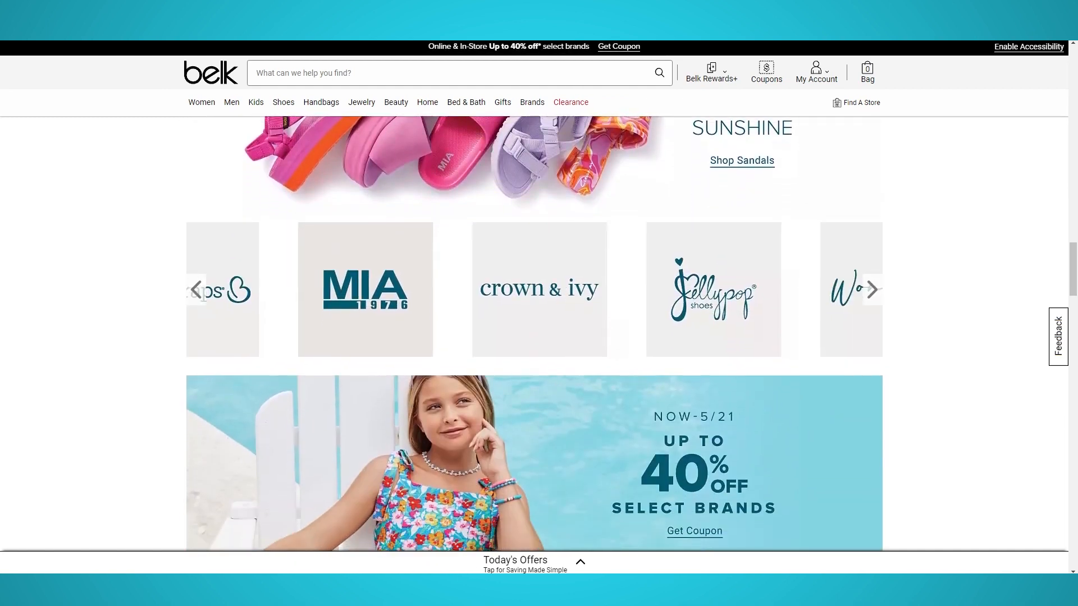
scroll(down, 3)
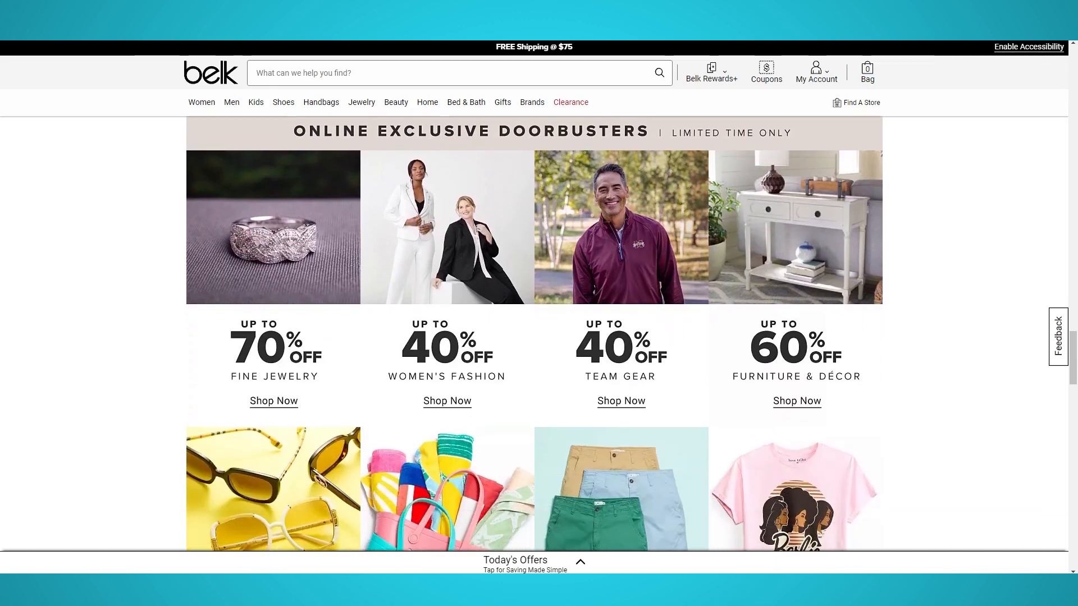
scroll(down, 3)
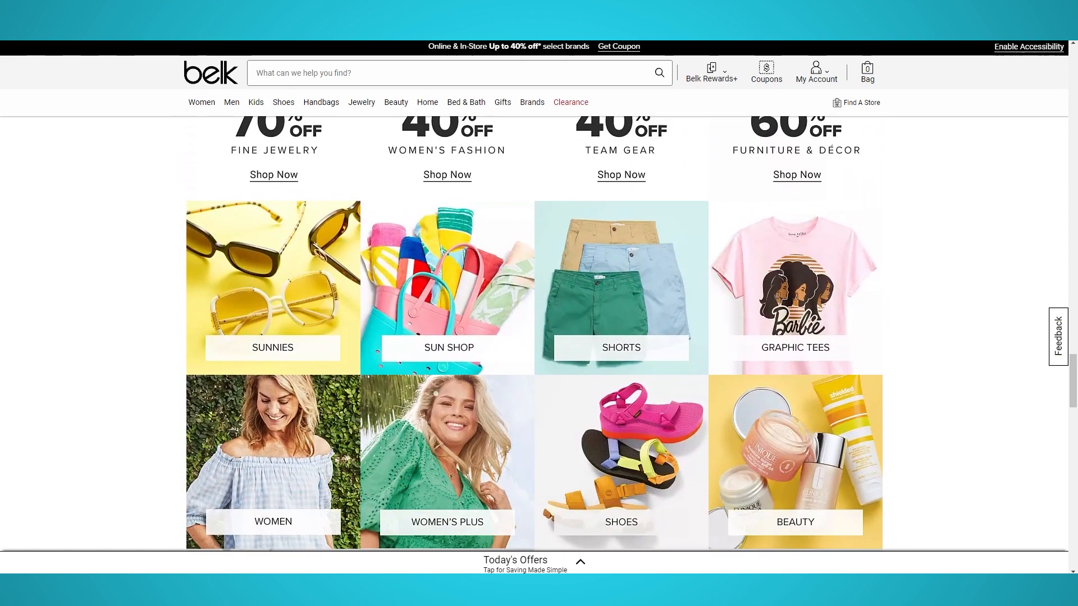
scroll(down, 3)
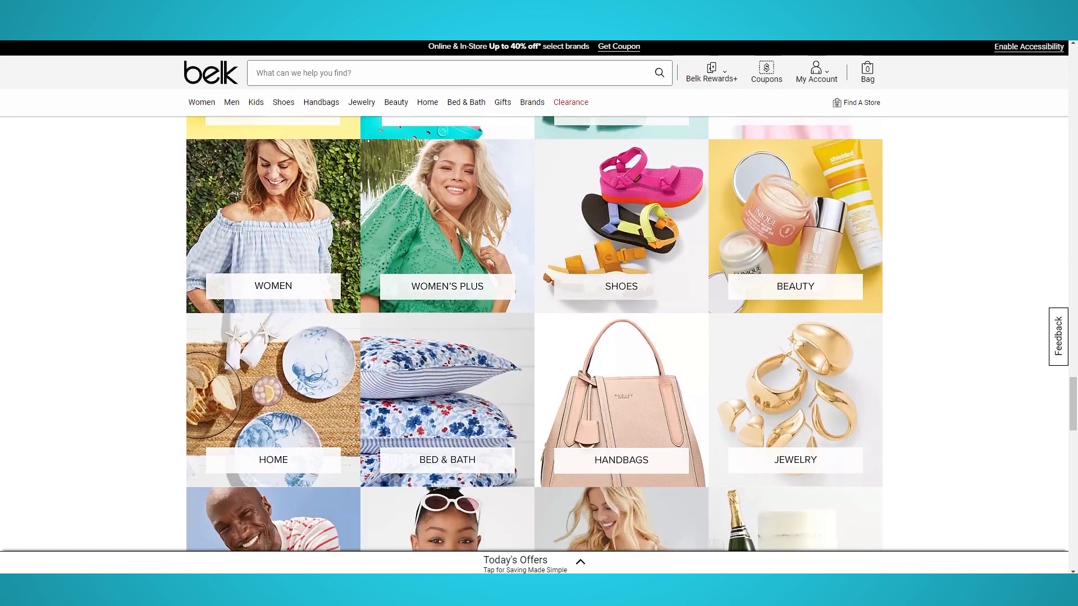
scroll(down, 3)
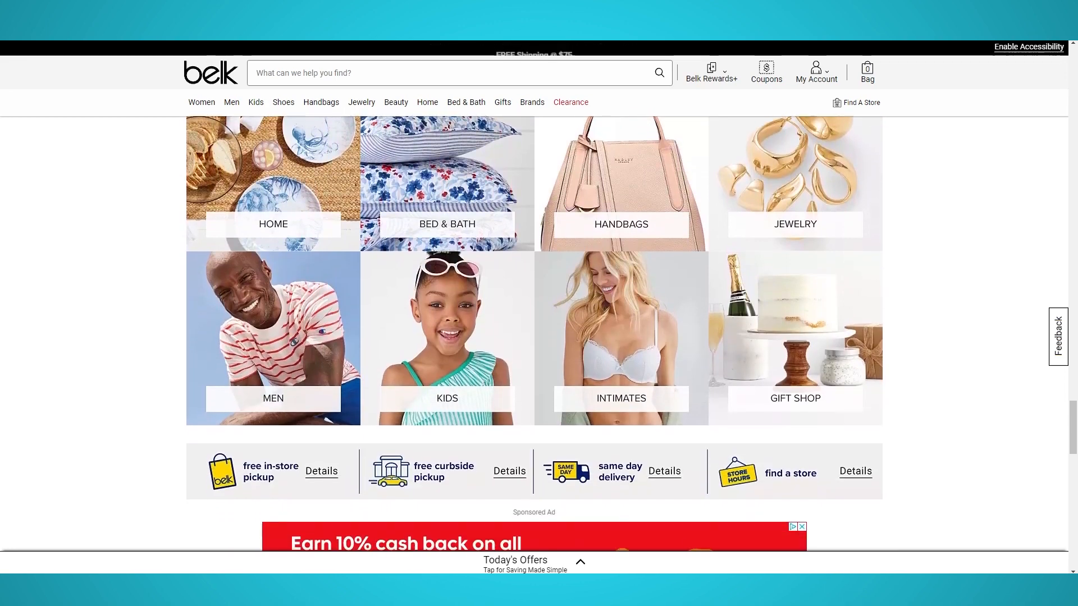
scroll(down, 3)
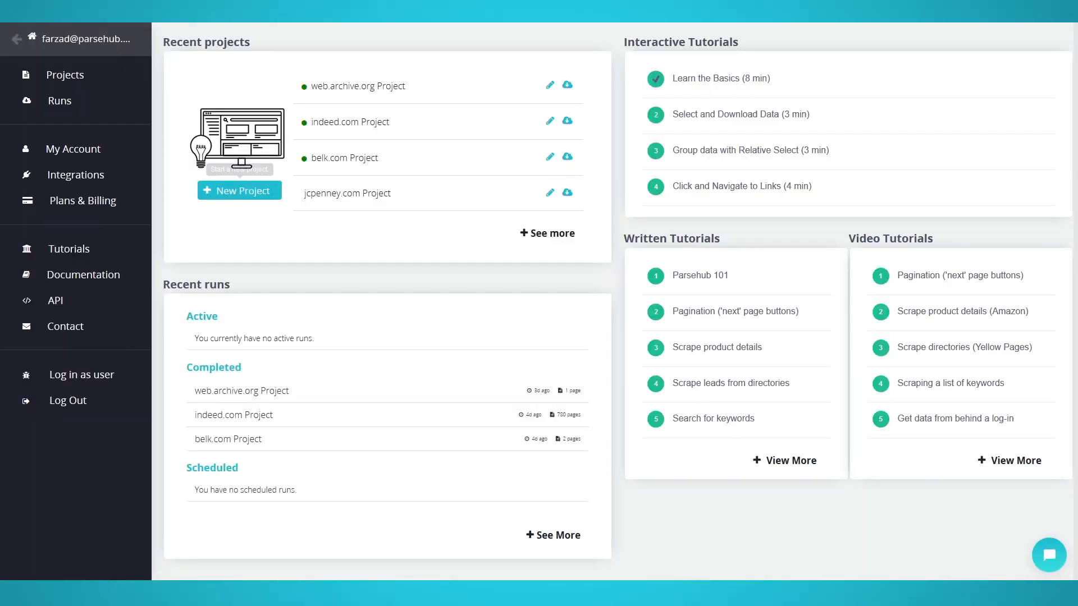
click(238, 191)
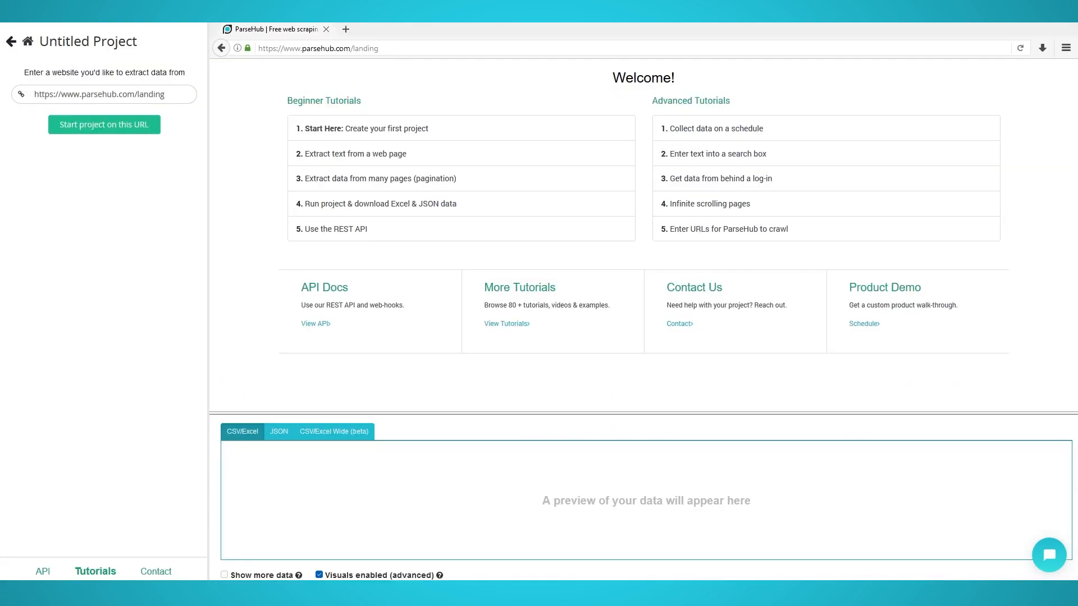
click(103, 124)
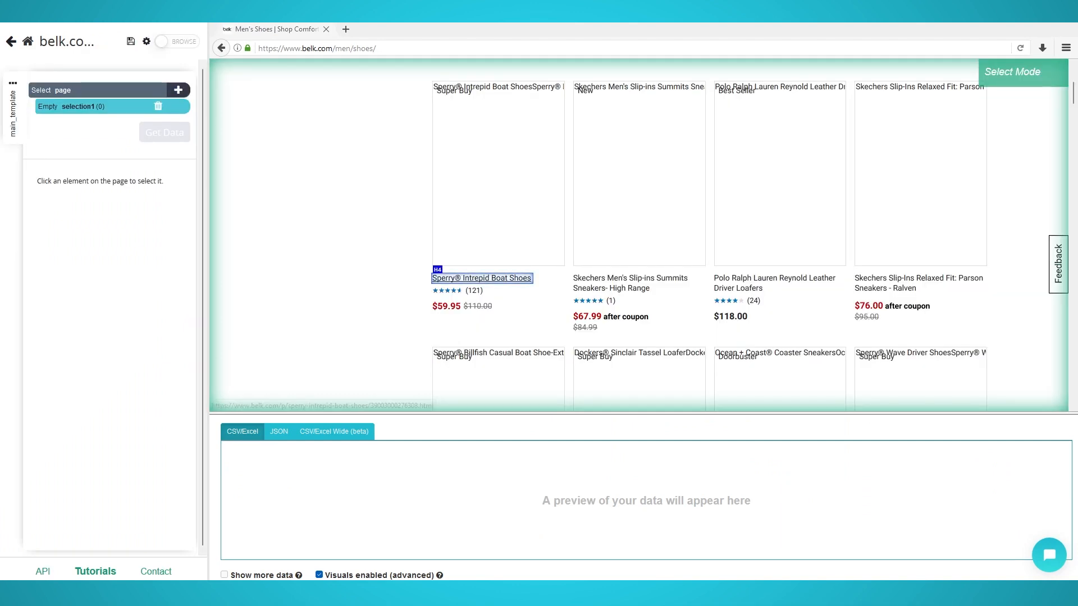
Select all 46 shoe names, rename the selection 'product', and add a step under it.
click(481, 277)
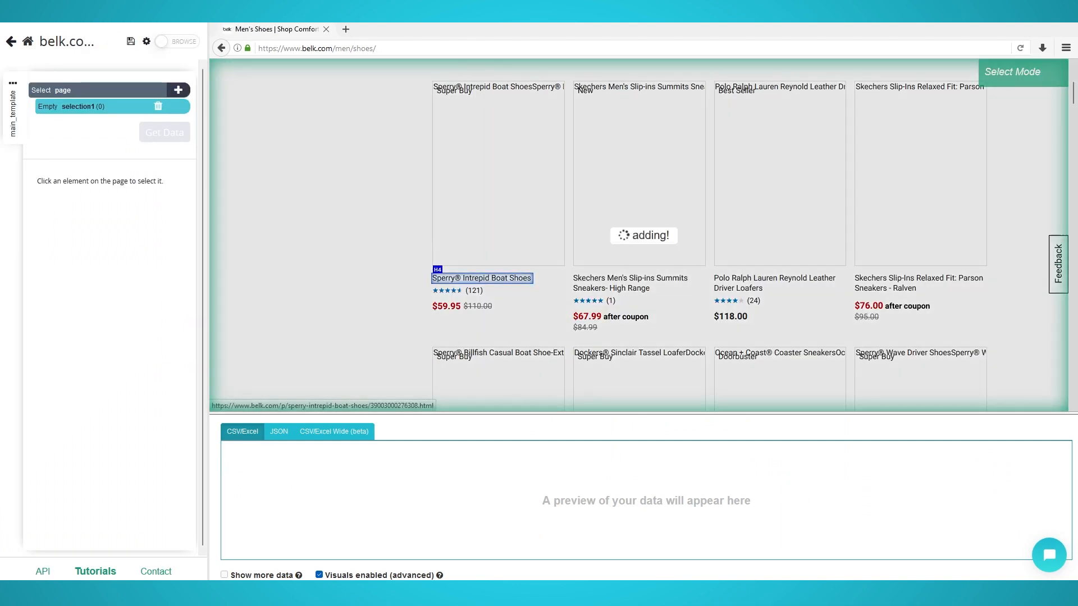
click(630, 283)
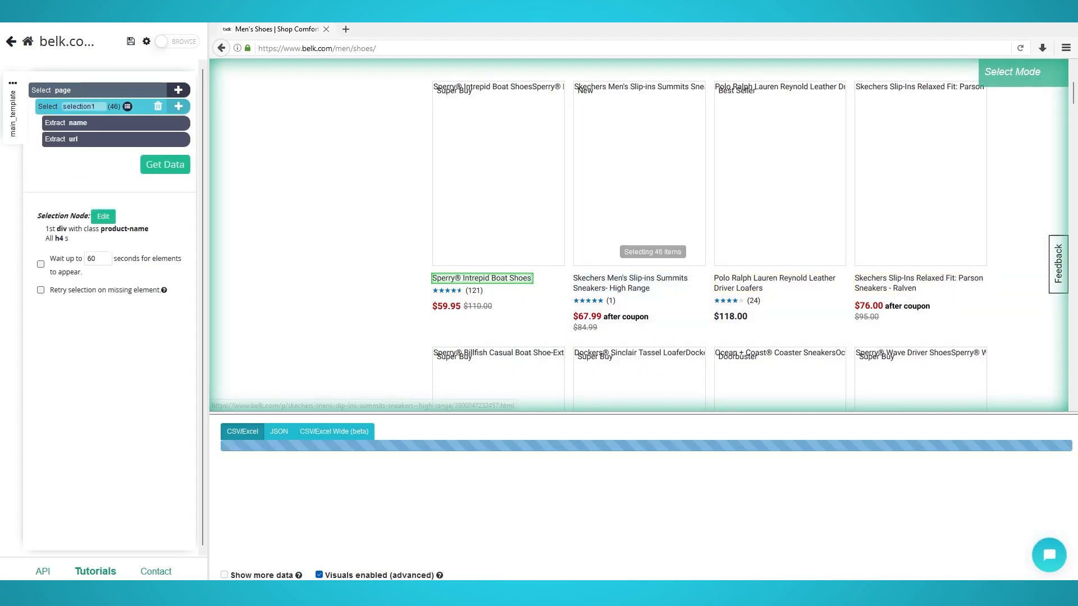
click(164, 164)
text(product)
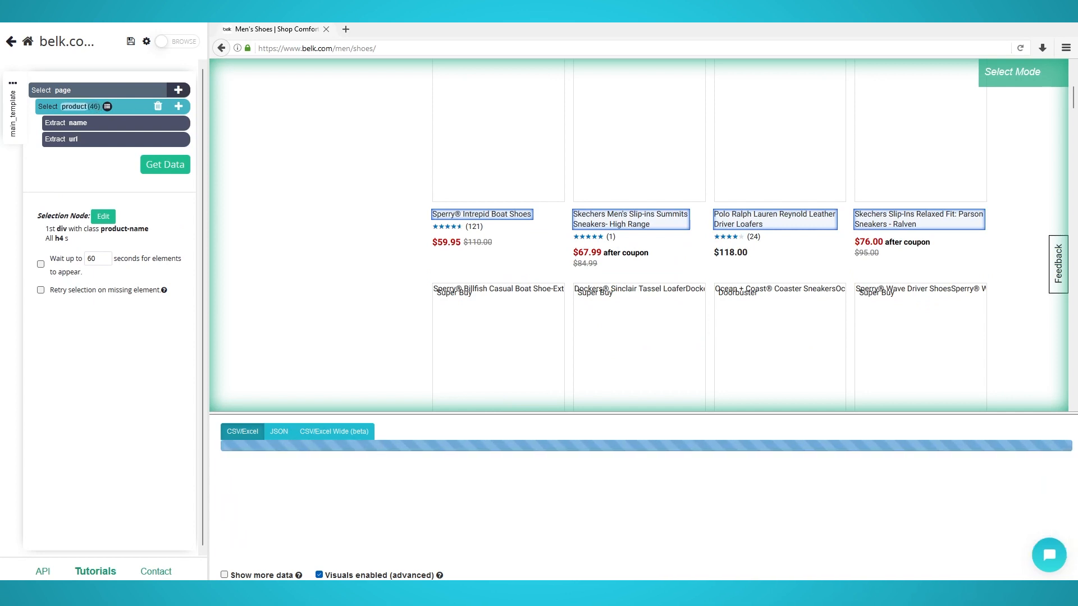
click(164, 163)
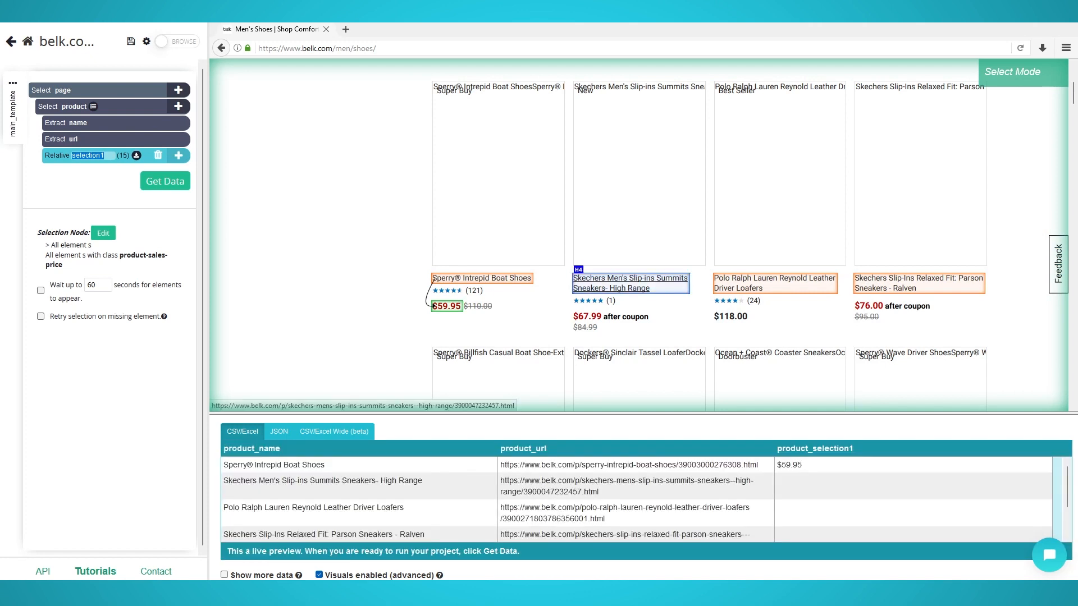
Name the relative price selection 'price' and begin another Relative Select from a product name.
click(587, 317)
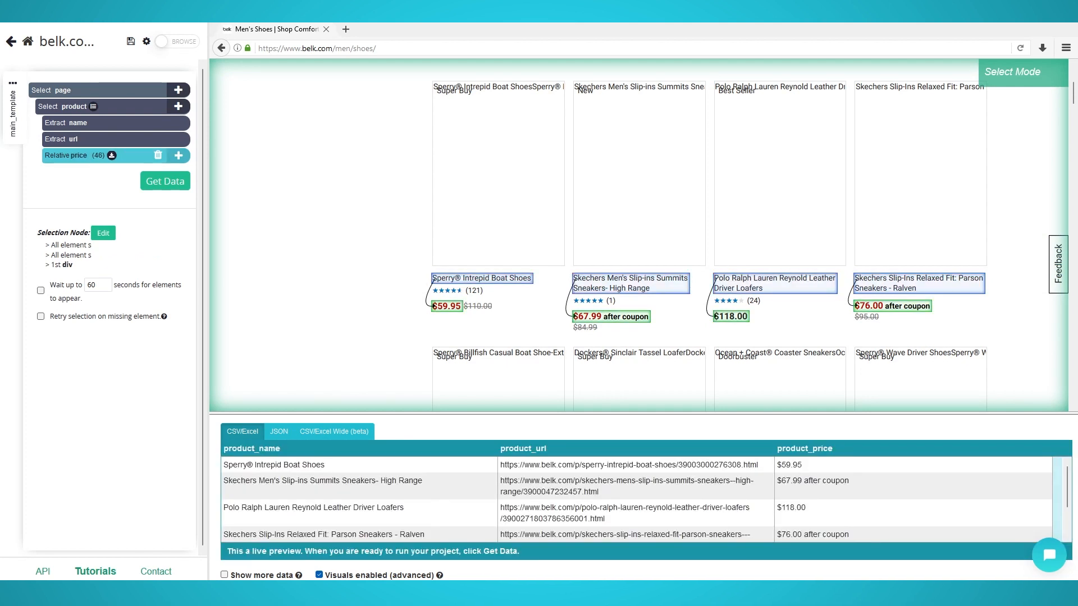
click(179, 155)
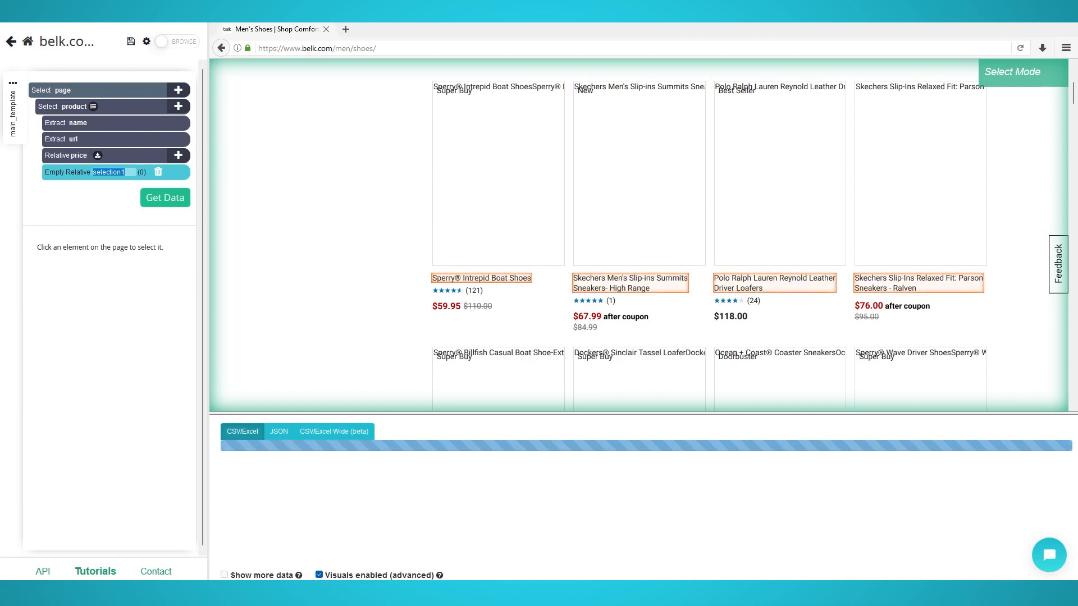
click(164, 198)
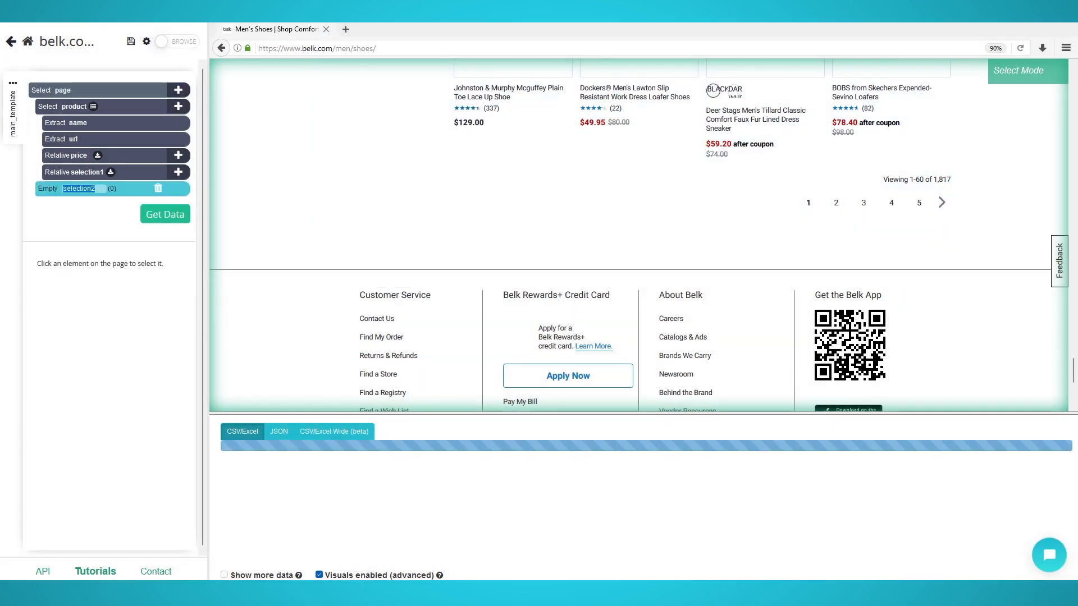
Select the next-page arrow as 'pagination', add a Click confirmed as next-page, and set it to repeat across pages.
click(941, 202)
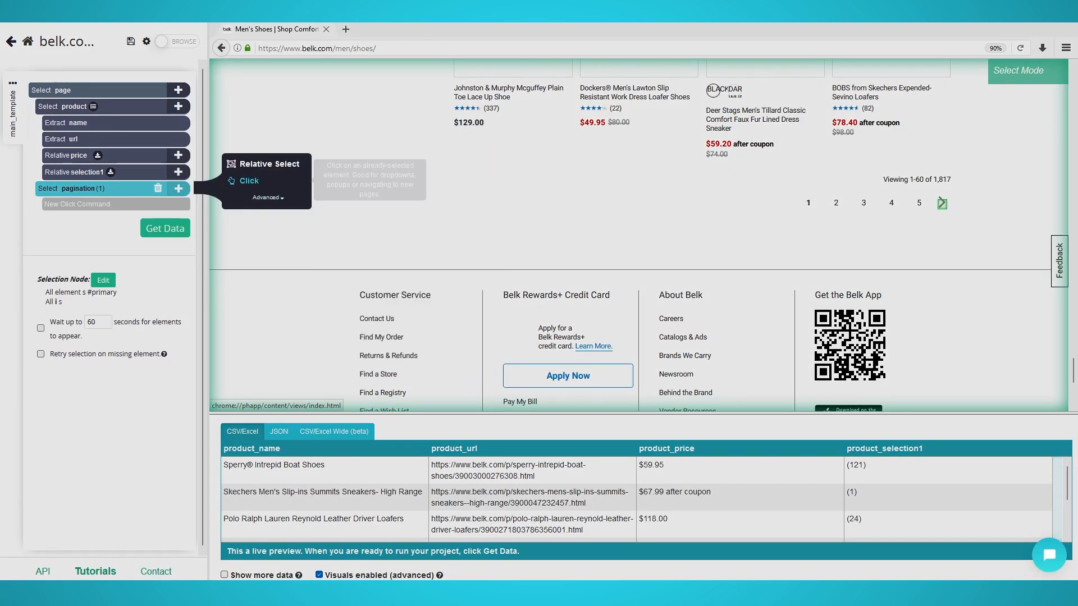
click(942, 204)
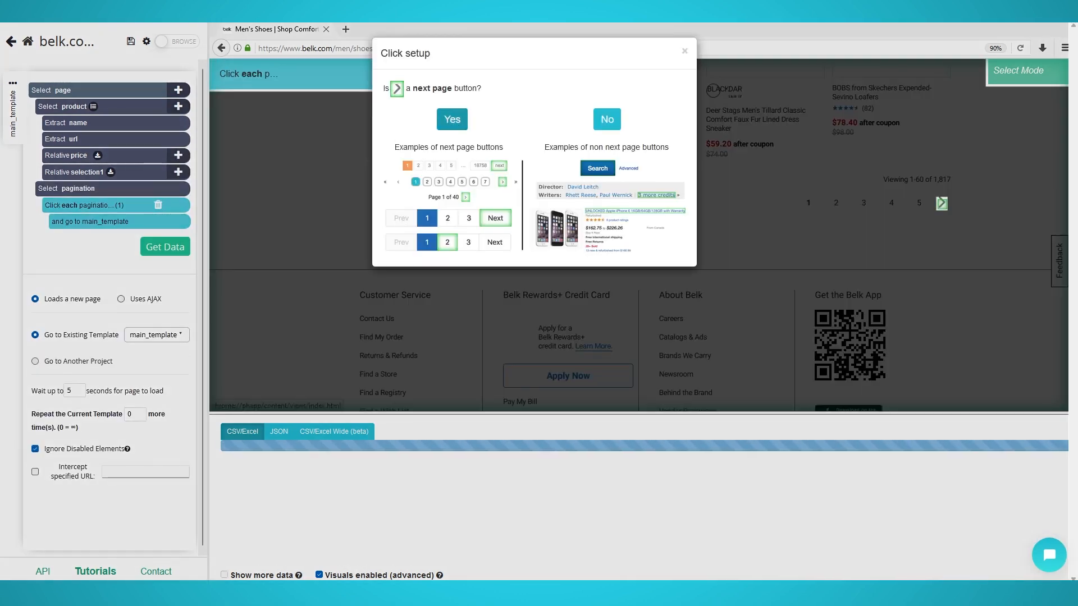
click(450, 119)
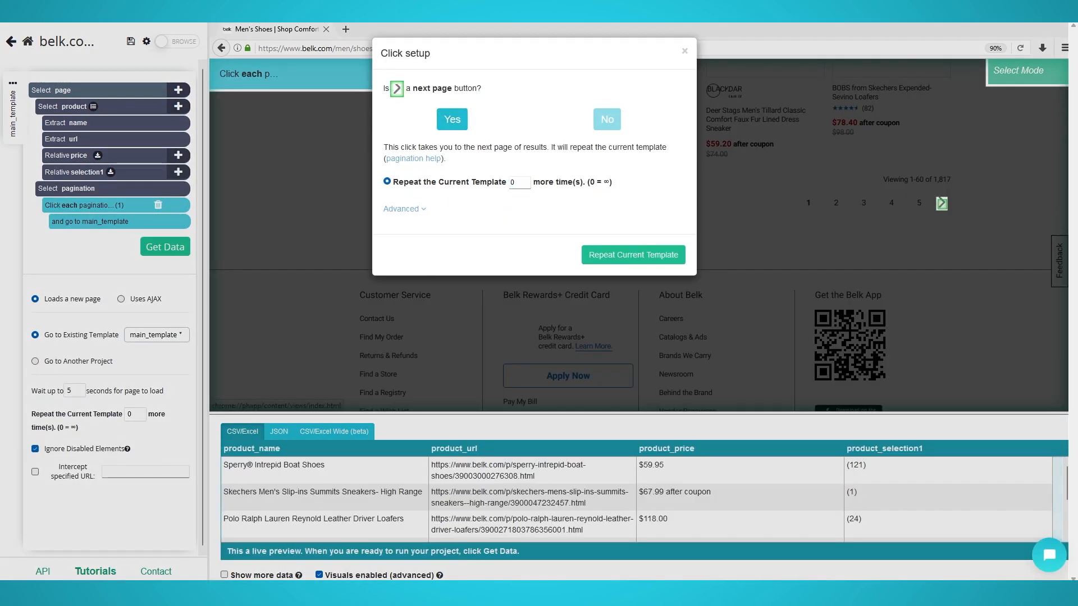
click(517, 182)
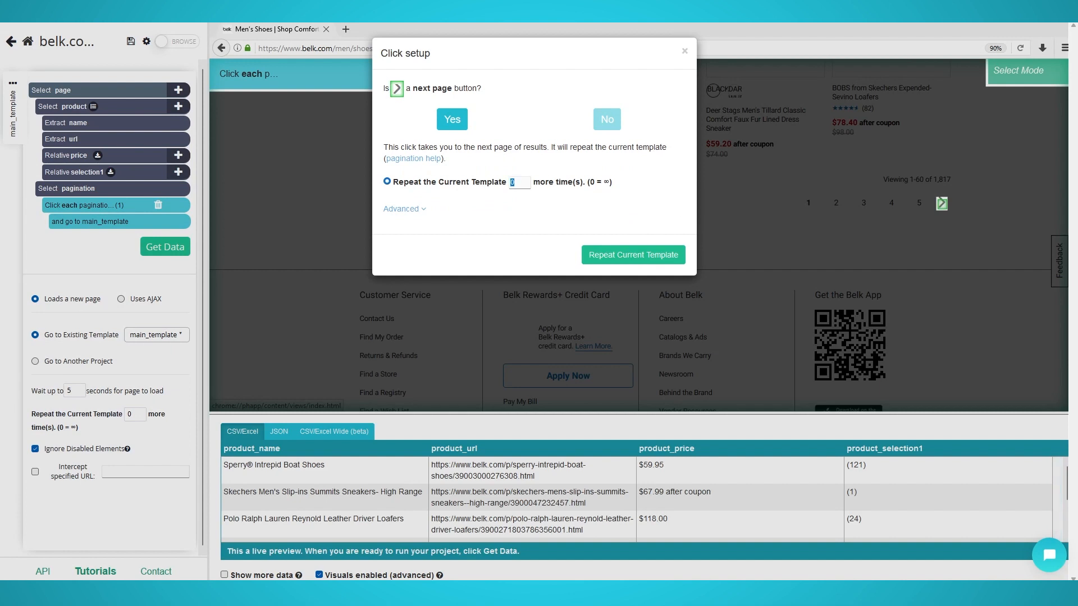
click(451, 119)
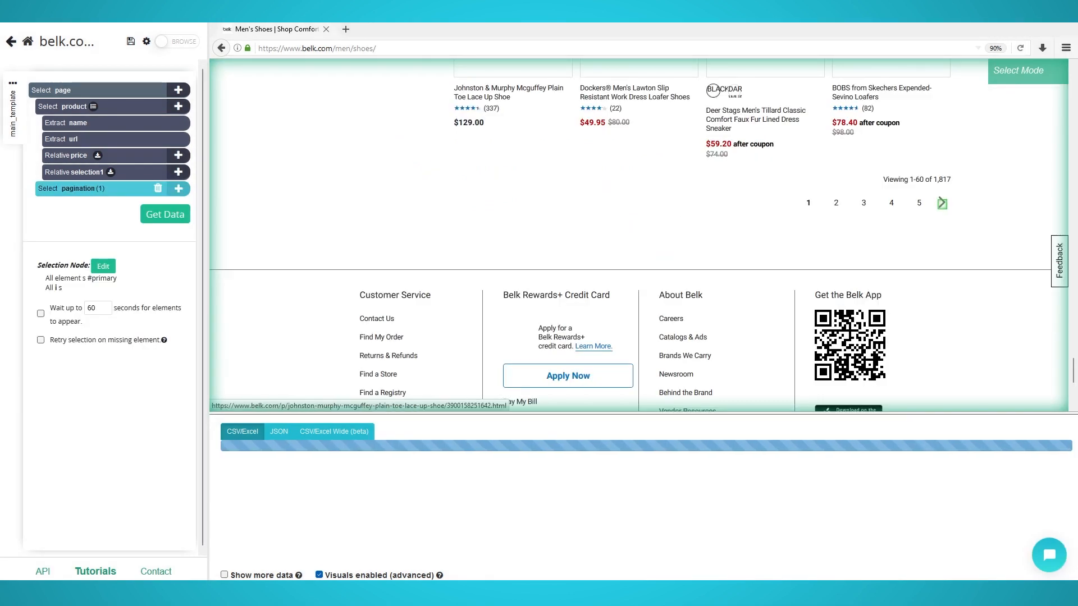
click(164, 213)
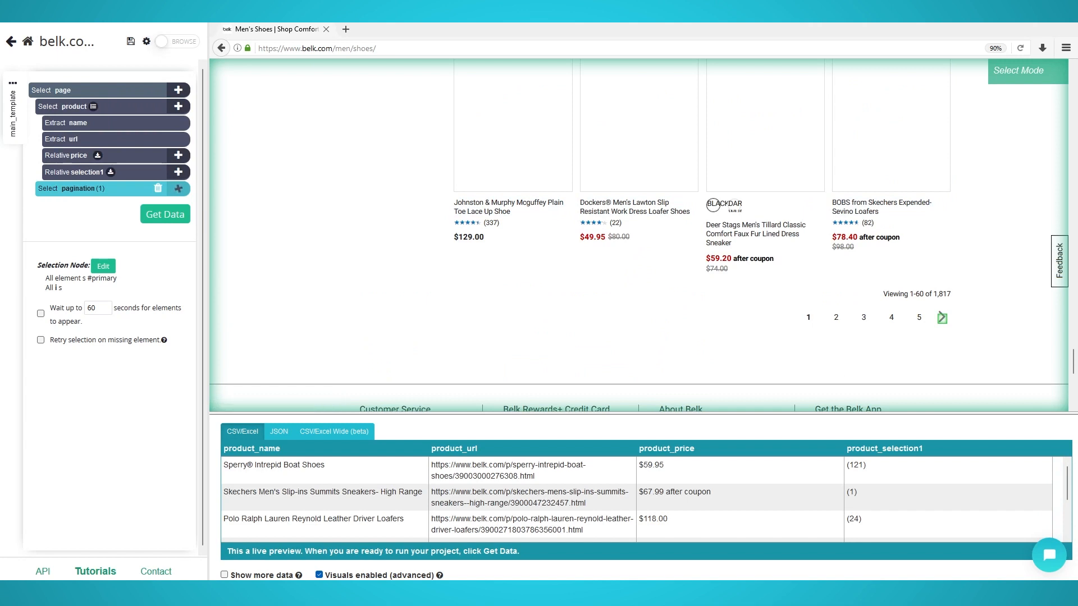
Use Get Data to open the belk.com project overview with run and schedule options.
click(146, 42)
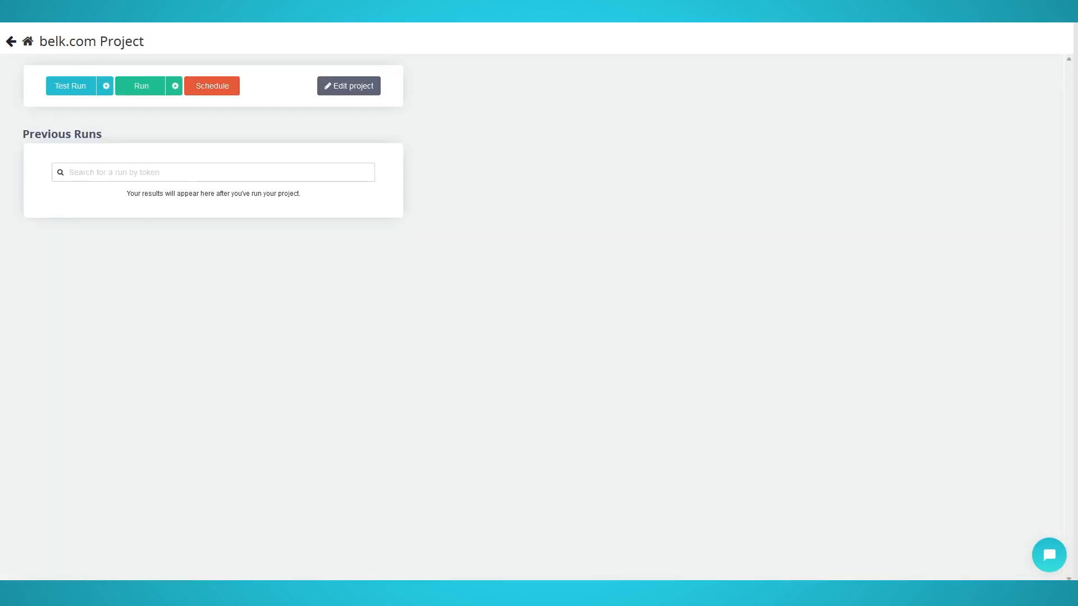
mouse_move(140, 85)
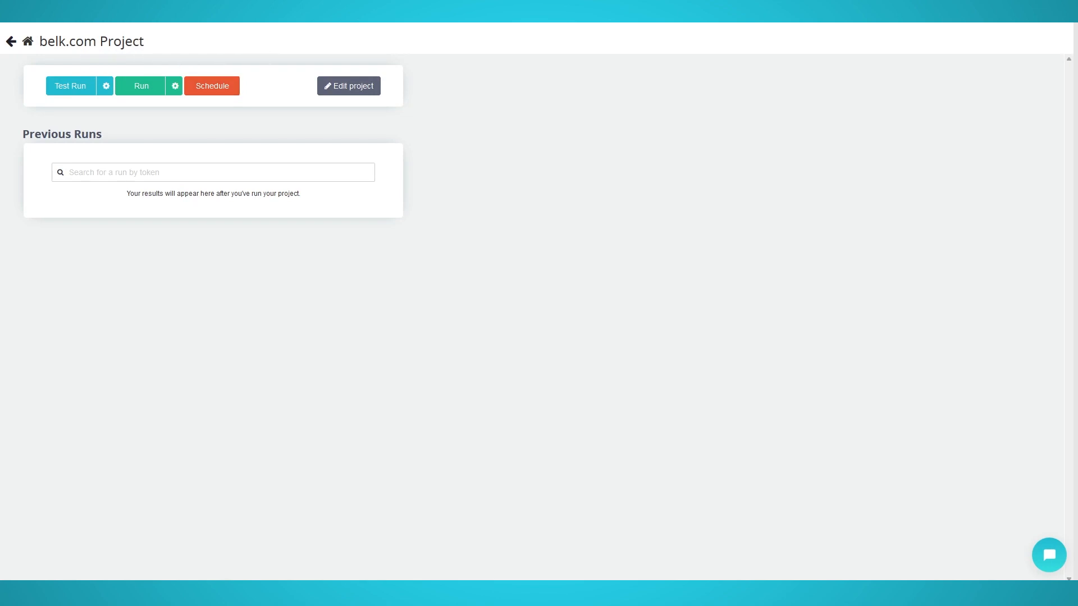
mouse_move(70, 86)
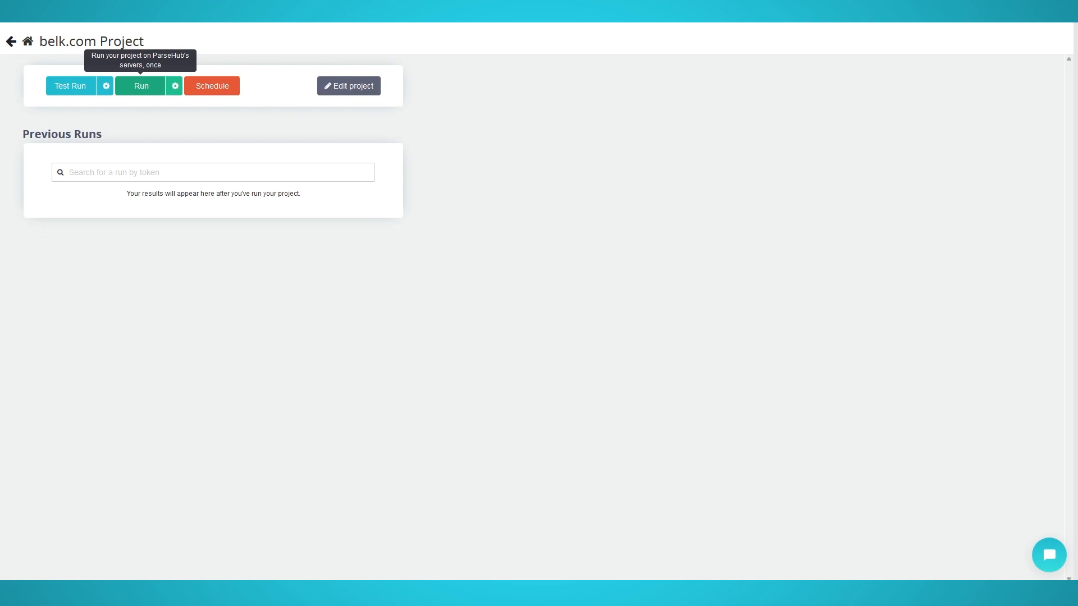
mouse_move(212, 86)
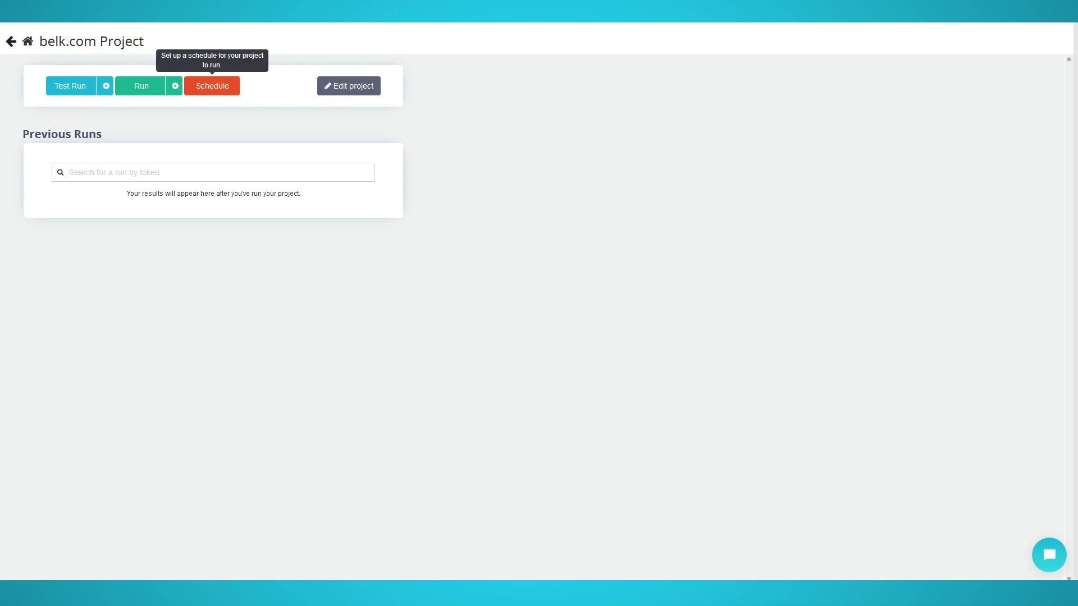